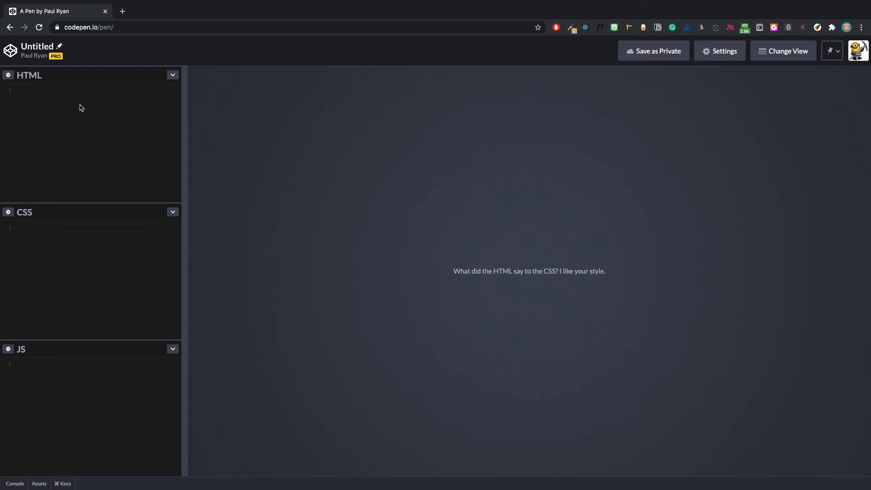
- Write a div.grid with three child divs, the middle holding the long wrapping sentence
{"action": "type", "text": "<"}
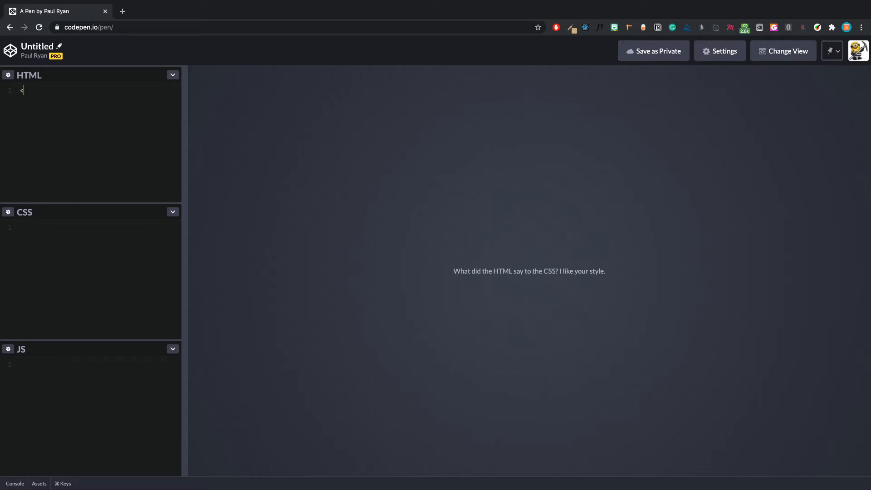
{"action": "type", "text": ".grid\">"}
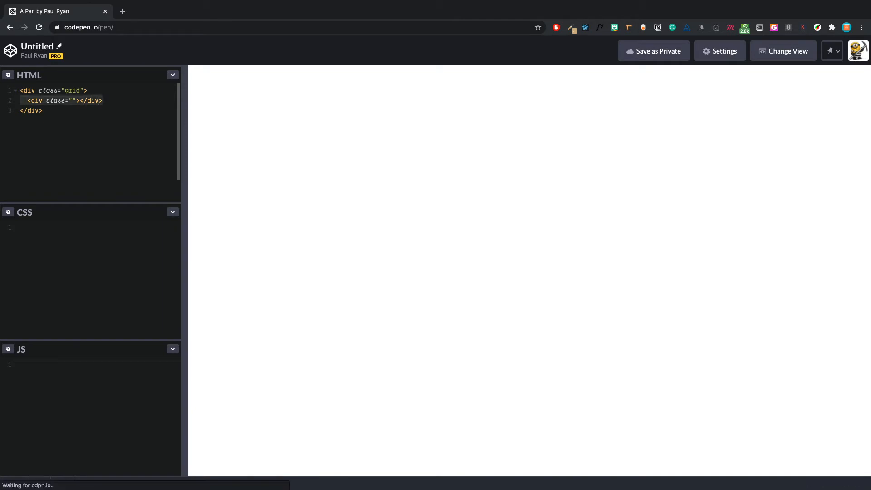
{"action": "type", "text": "<div class=\"\"></div>"}
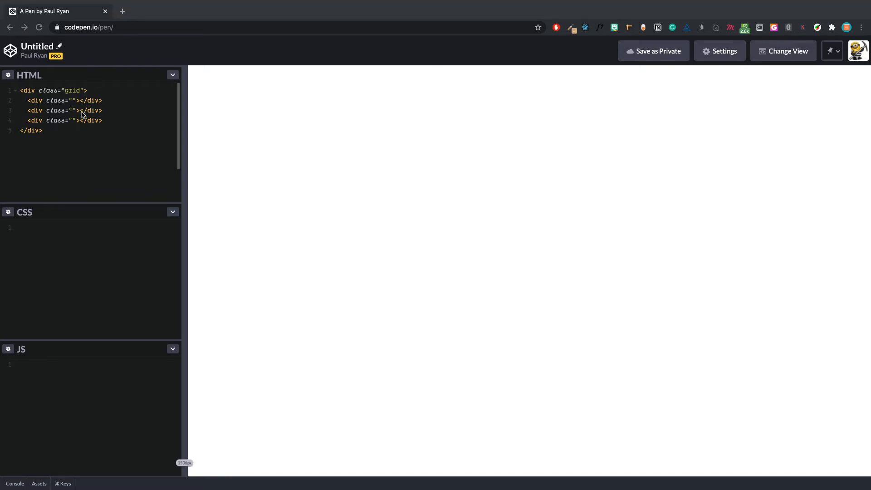
{"action": "type", "text": "This is my long text that will keep on saying things and I want it to wrap or spread depending on if I have <pre>min-content</pre> or <pre>max-content</pre>"}
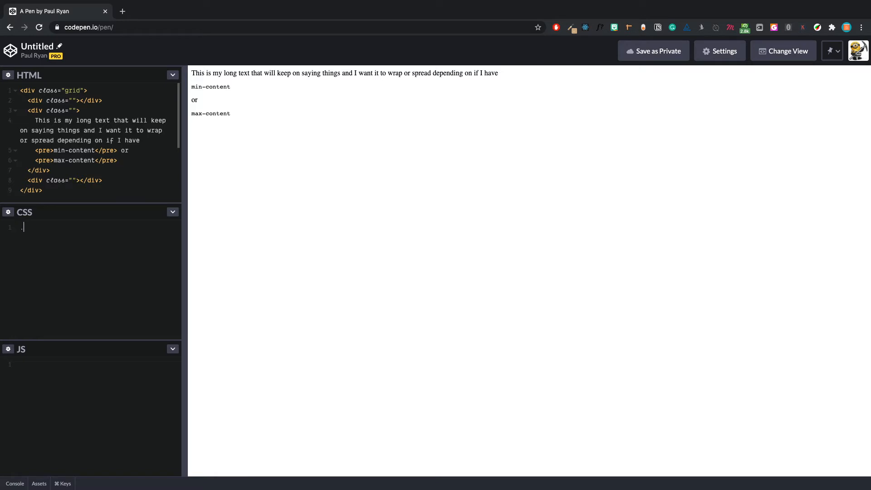
- Add a .grid rule with display: grid and a fresh line for further properties
{"action": "type", "text": ".grid {"}
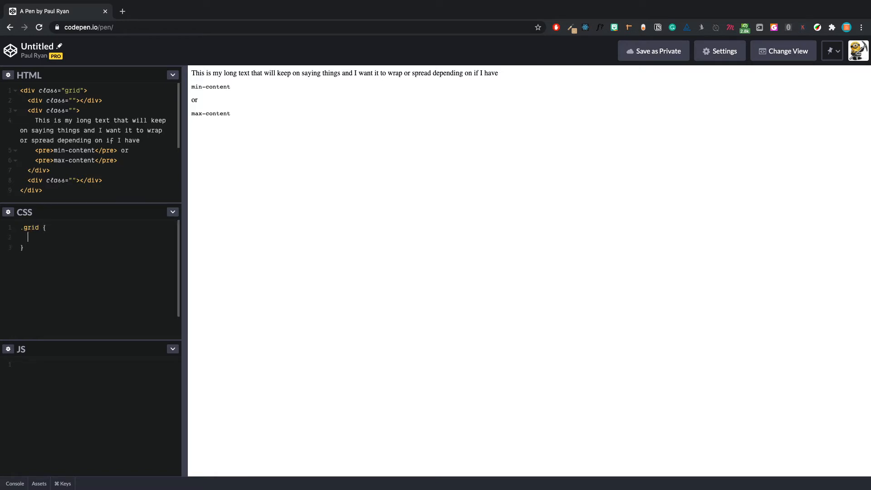
{"action": "type", "text": "display:"}
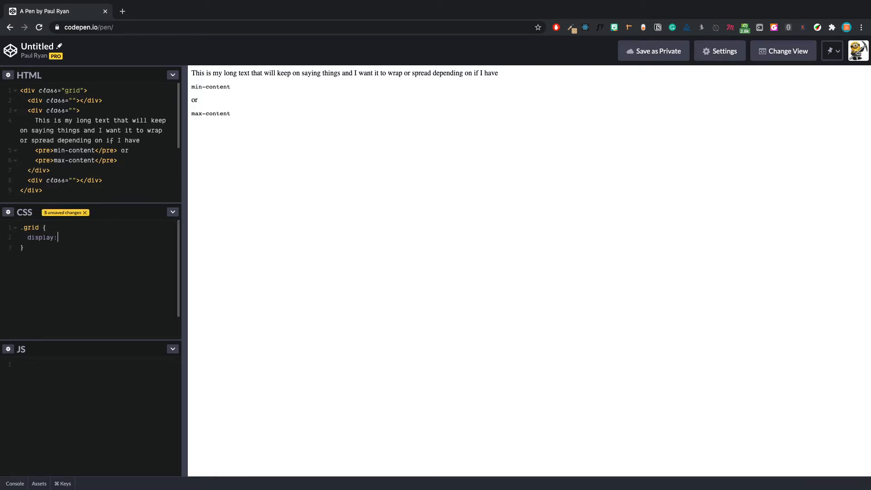
{"action": "type", "text": "grid;"}
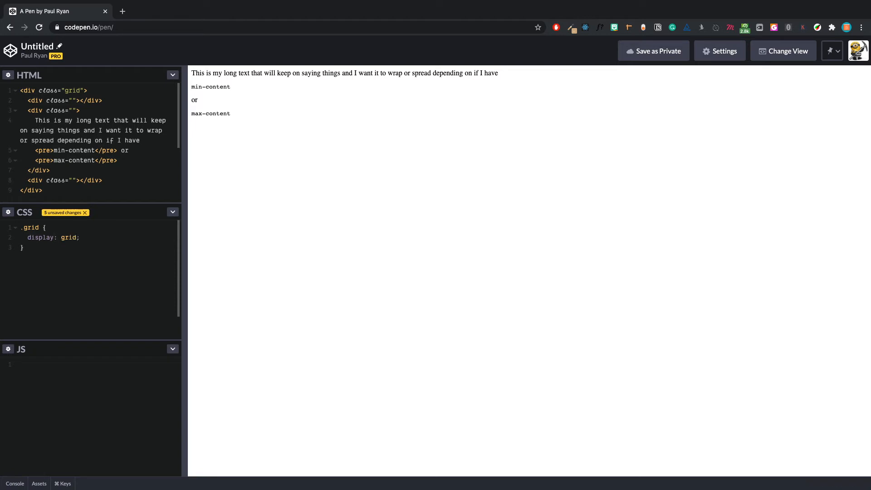
{"action": "key", "text": "enter"}
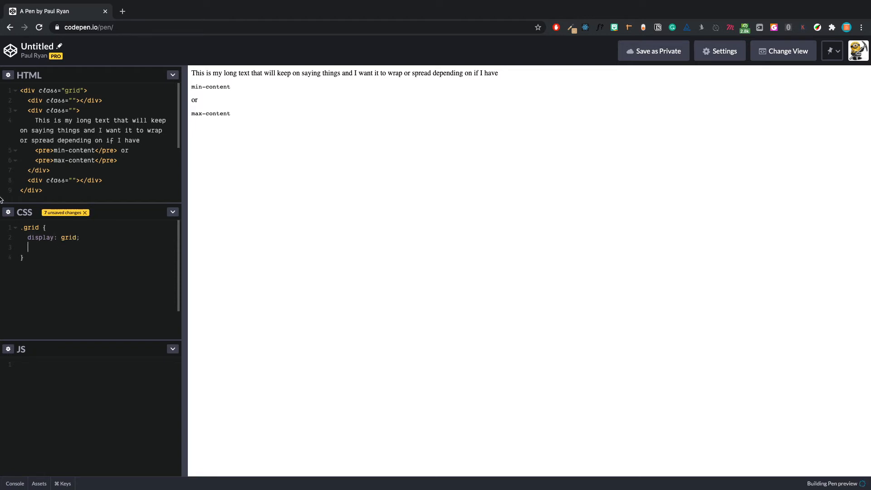
- Set the pen's CSS preprocessor to SCSS, save, and return to the editor
{"action": "left_click", "coordinate": [719, 51]}
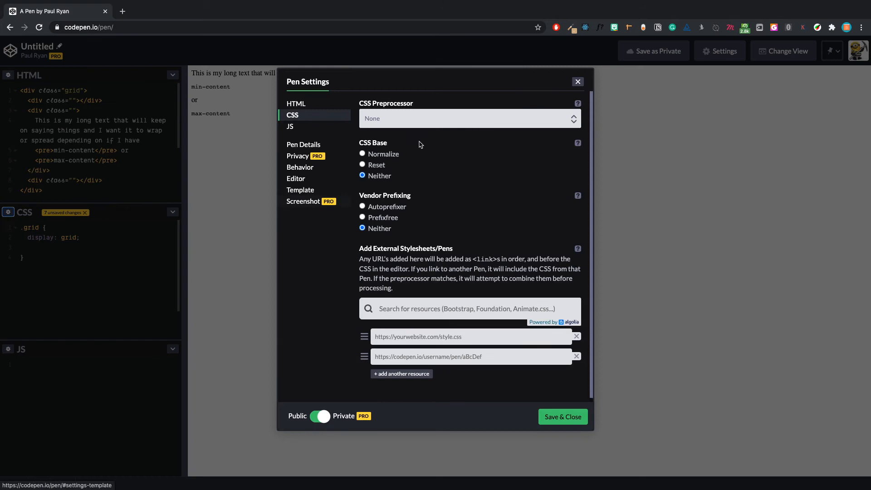
{"action": "left_click", "coordinate": [469, 118]}
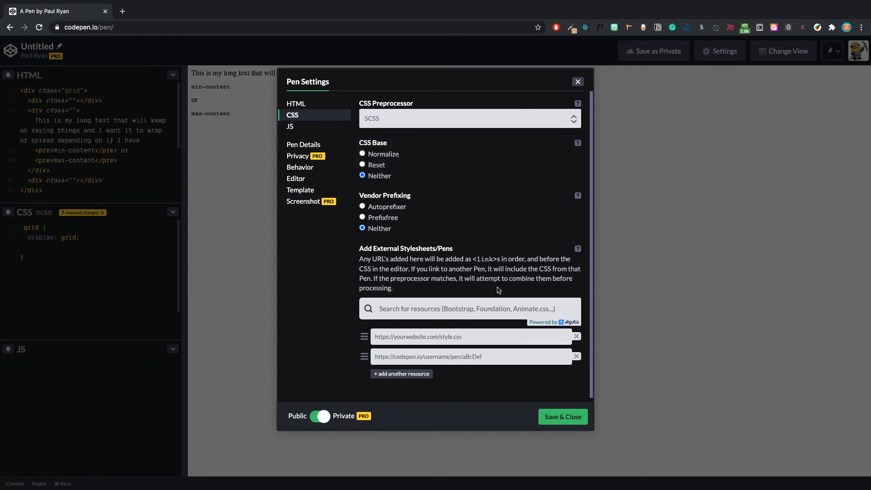
{"action": "left_click", "coordinate": [562, 417]}
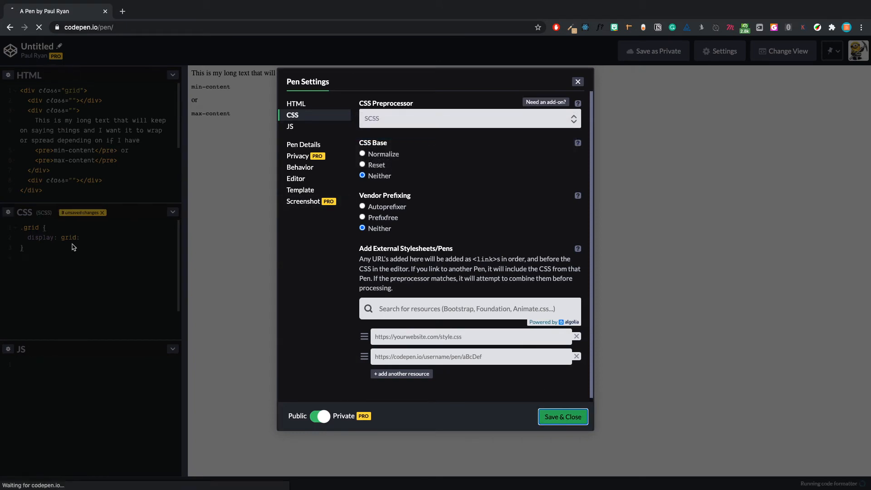
{"action": "left_click", "coordinate": [562, 416]}
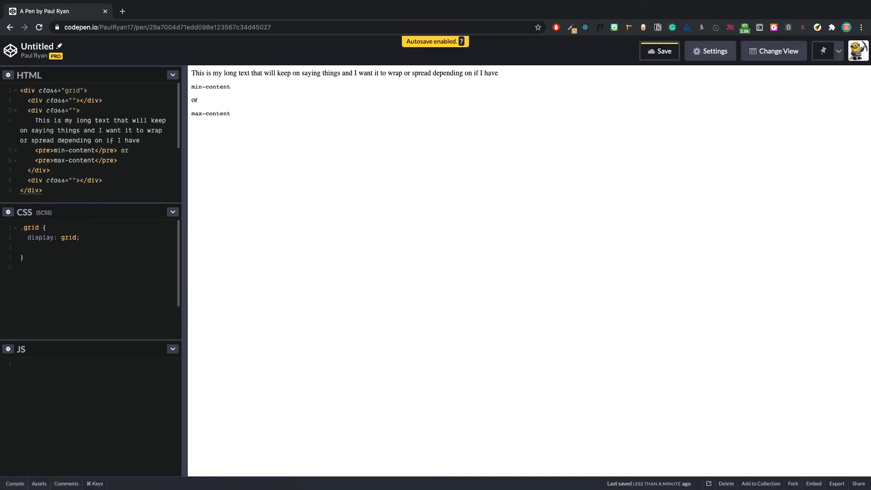
- Add grid-template-columns: 1fr 1fr 1fr so the text lands in the middle third
{"action": "type", "text": "grid-"}
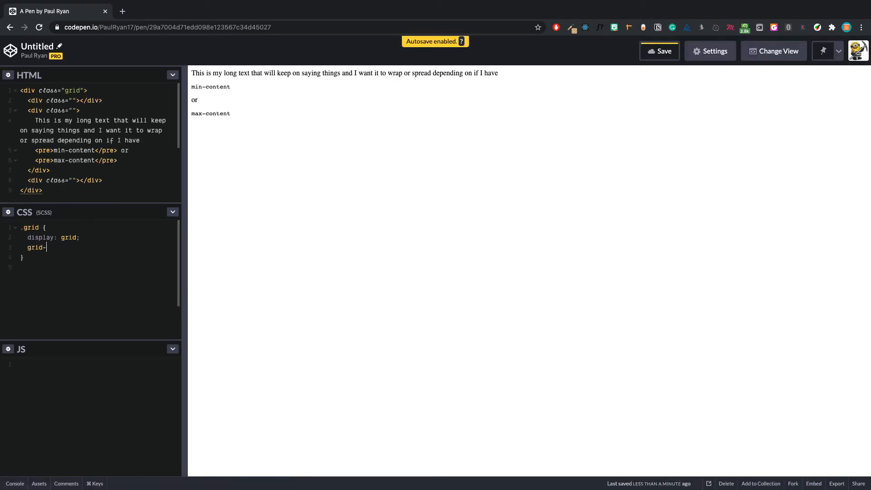
{"action": "type", "text": "template-col"}
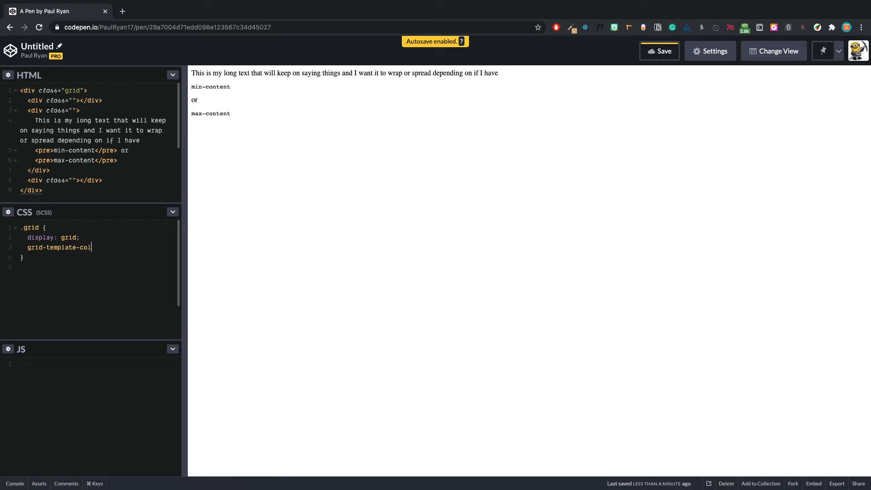
{"action": "type", "text": "umns:"}
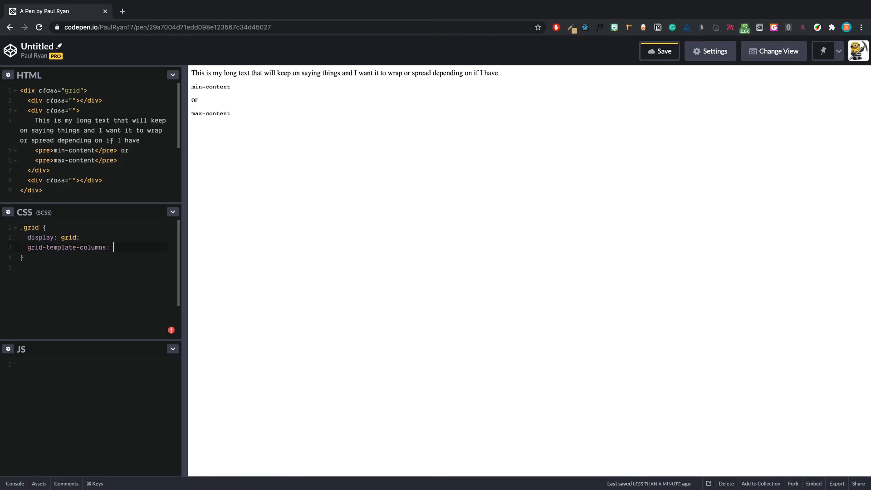
{"action": "type", "text": "1fr 1fr"}
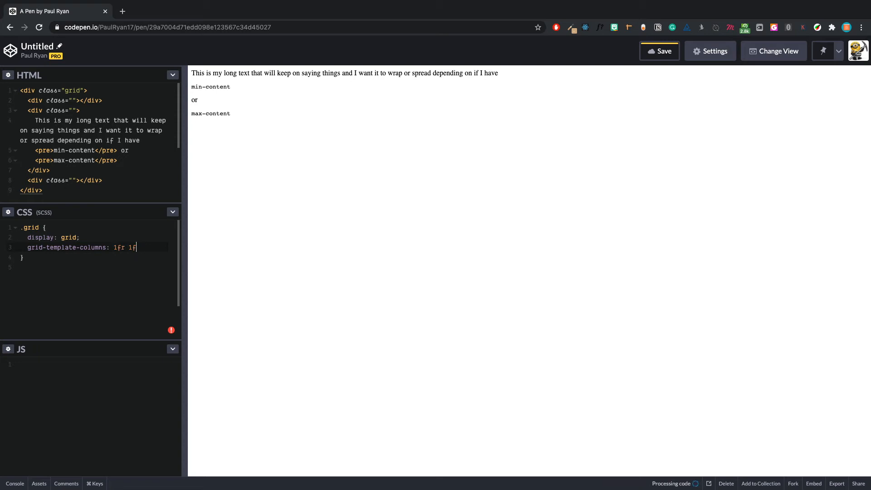
{"action": "type", "text": "1fr;"}
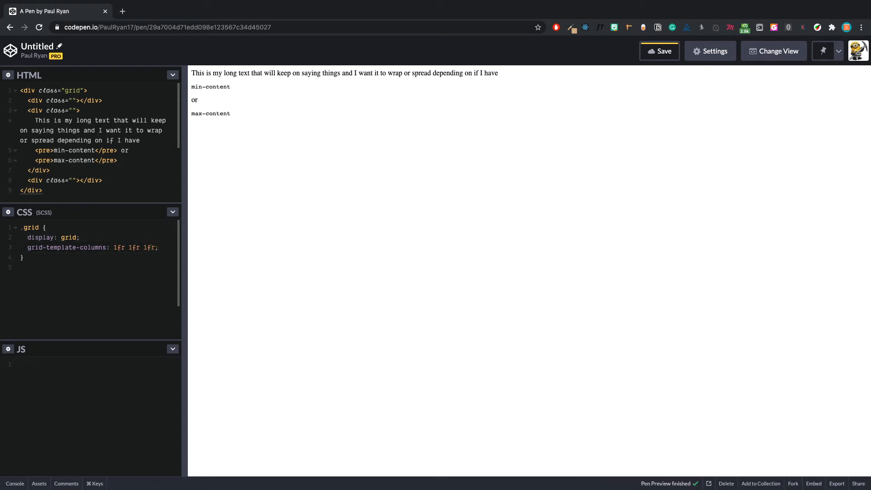
{"action": "left_click", "coordinate": [659, 51]}
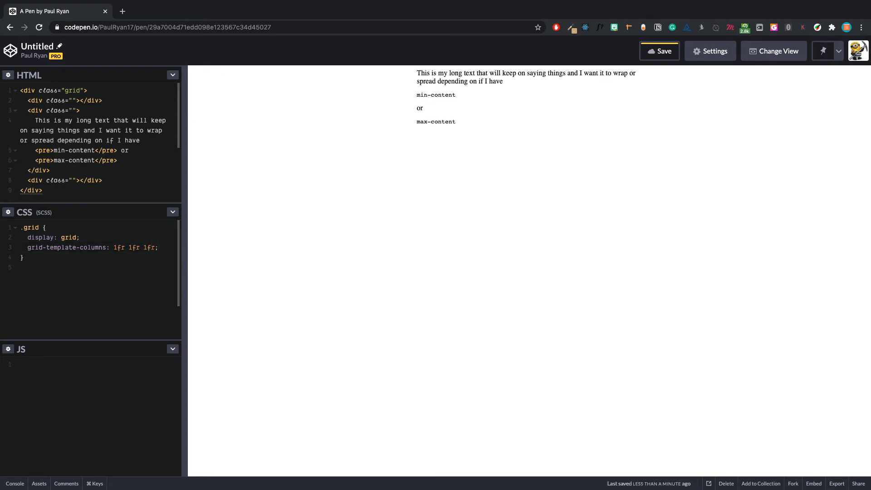
{"action": "left_click", "coordinate": [114, 247]}
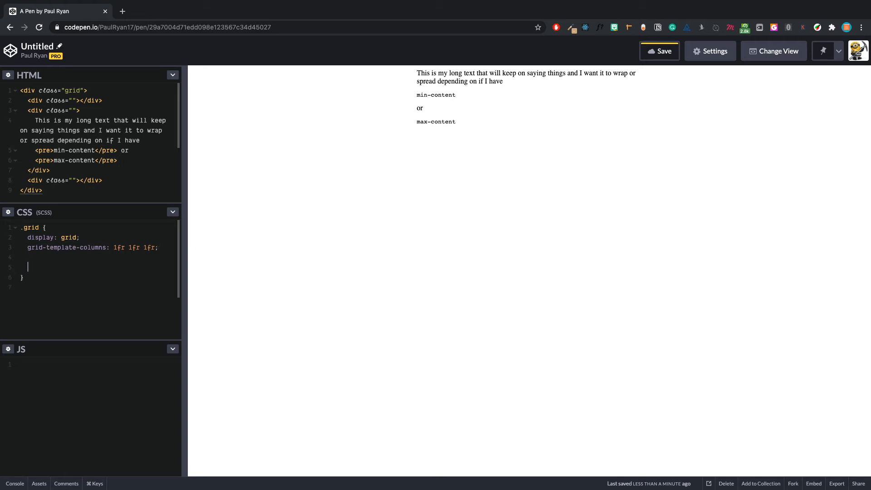
- Nest a > div rule inside .grid giving each column a 1px solid teal border
{"action": "type", "text": "> div {"}
{"action": "type", "text": "border"}
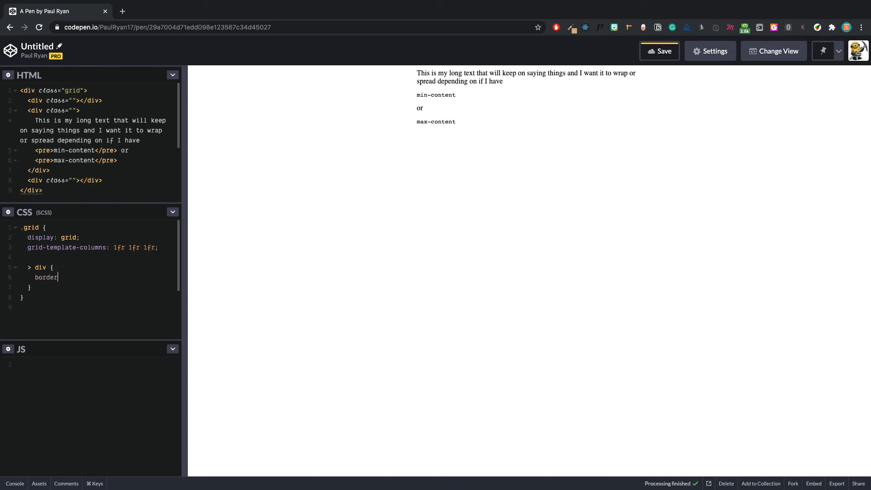
{"action": "type", "text": ": 1px so"}
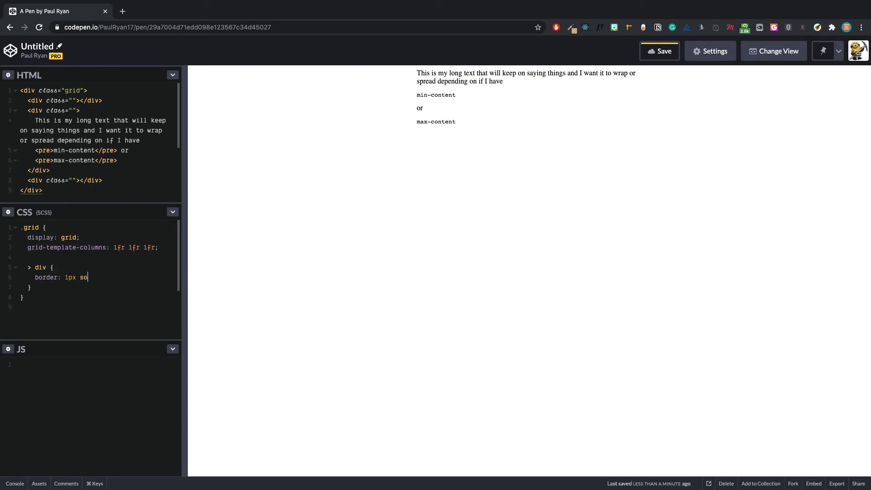
{"action": "type", "text": "lid teal;"}
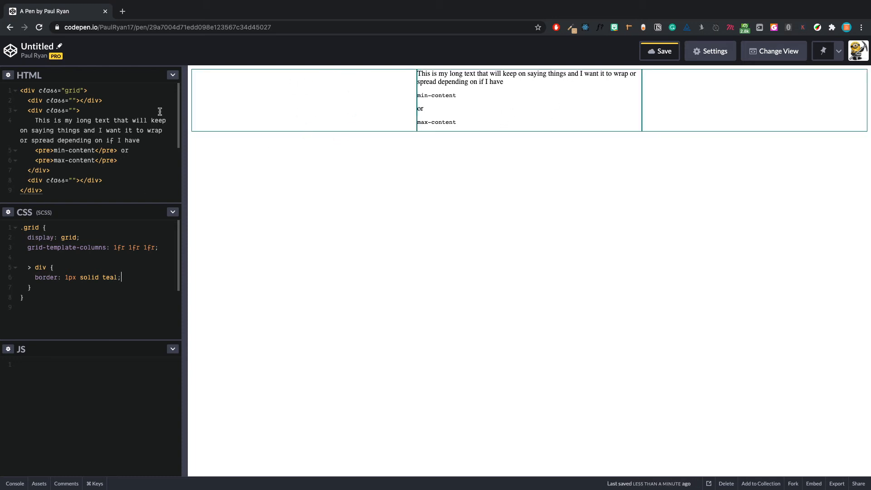
{"action": "mouse_move", "coordinate": [491, 89]}
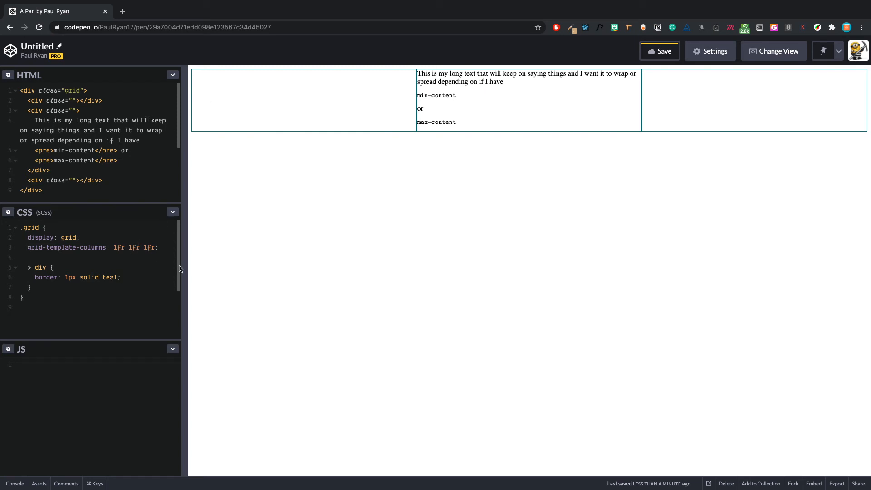
- Change the middle column from 1fr to max-content so the sentence stays on one line
{"action": "type", "text": "ma"}
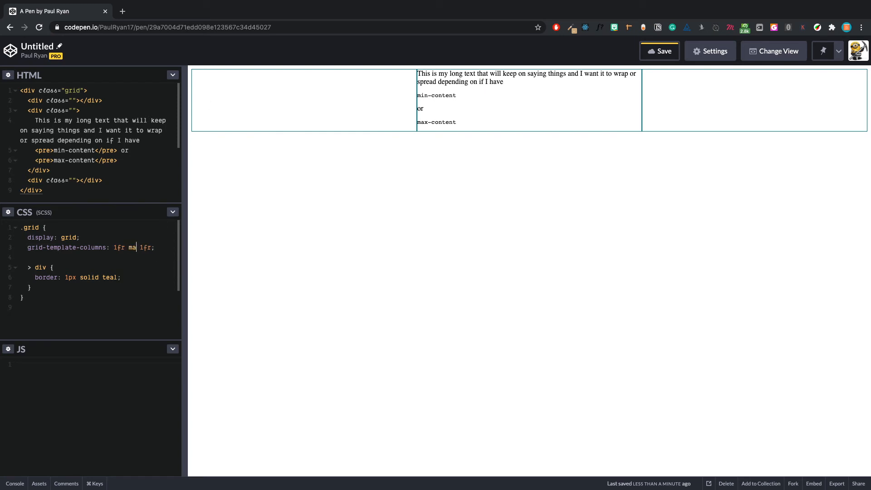
{"action": "type", "text": "x-content"}
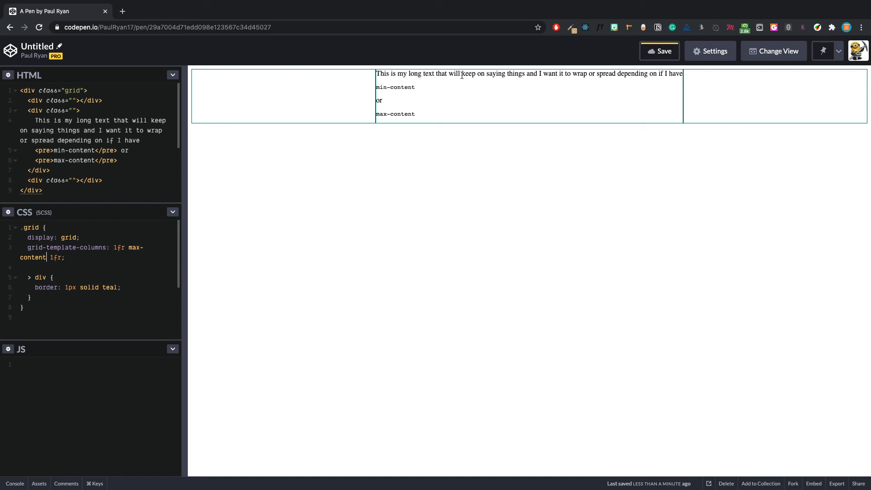
{"action": "mouse_move", "coordinate": [652, 83]}
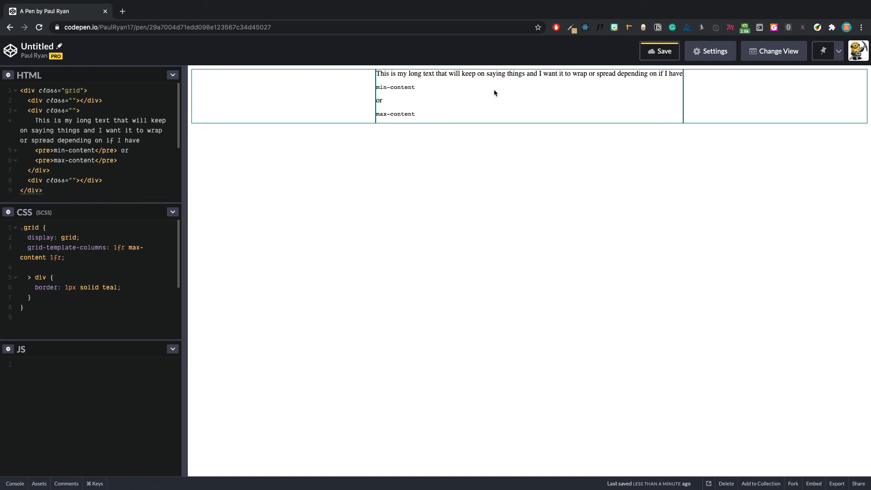
{"action": "mouse_move", "coordinate": [743, 124]}
{"action": "type", "text": "in"}
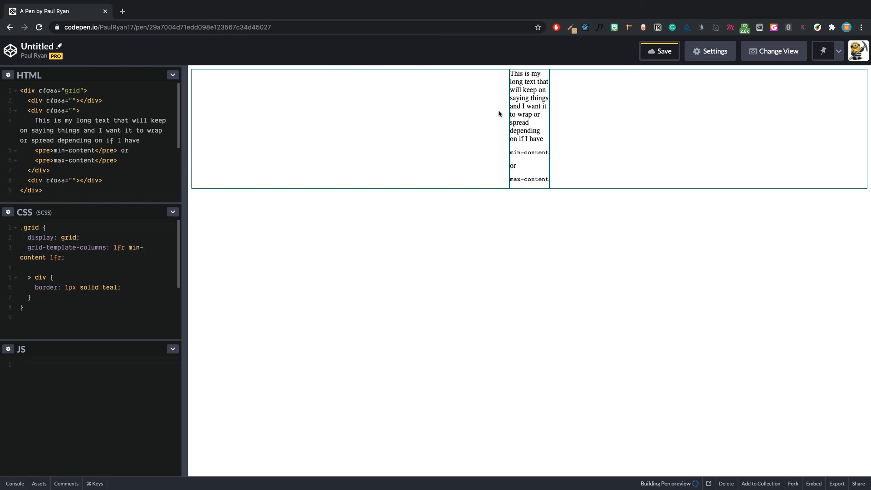
- Swap max-content for min-content so the middle text wraps into a narrow column
{"action": "left_click", "coordinate": [659, 51]}
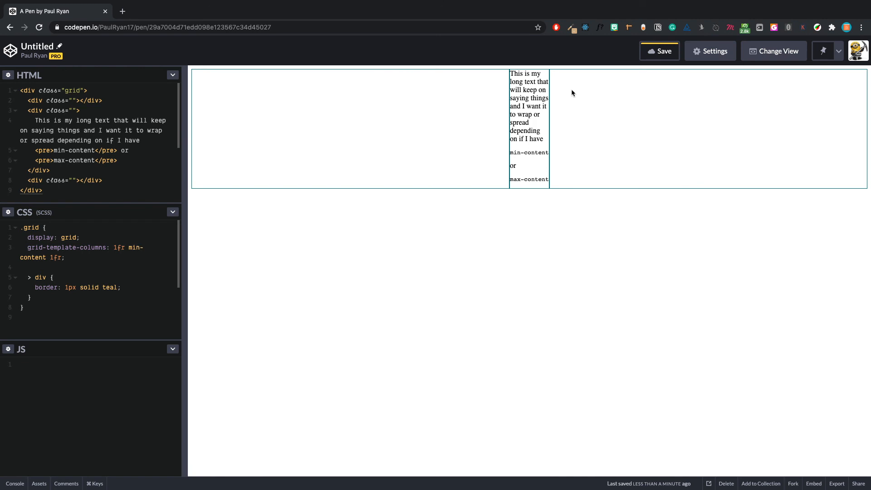
{"action": "left_click", "coordinate": [139, 247]}
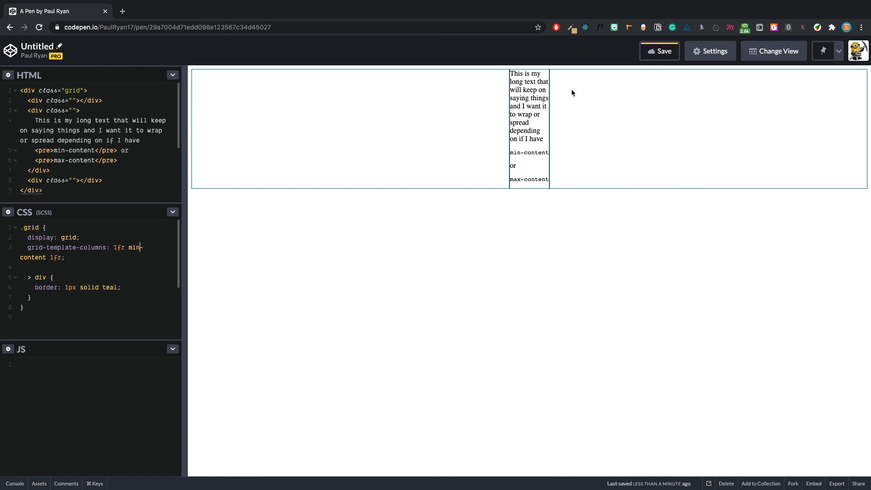